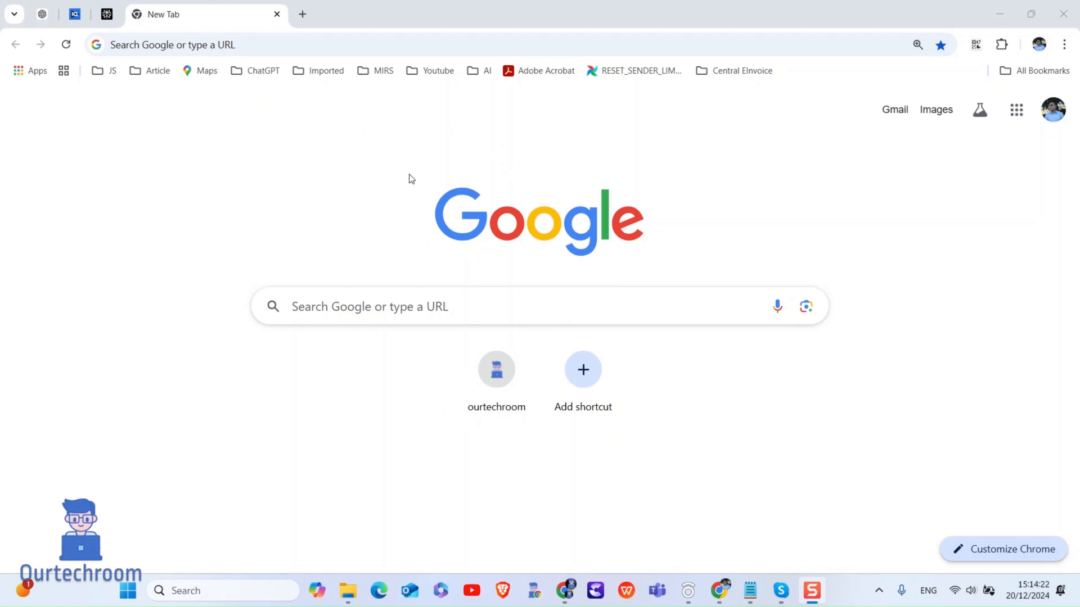
mouse_move(246, 61)
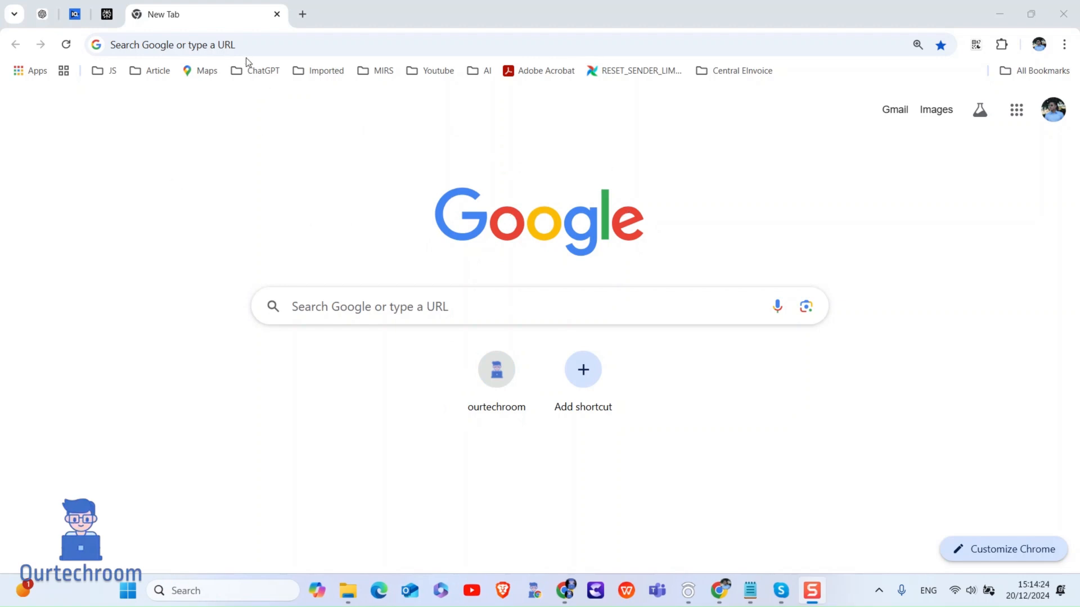
Load fast.com in a new tab and run the internet speed test (170 Mbps).
type("fast.com")
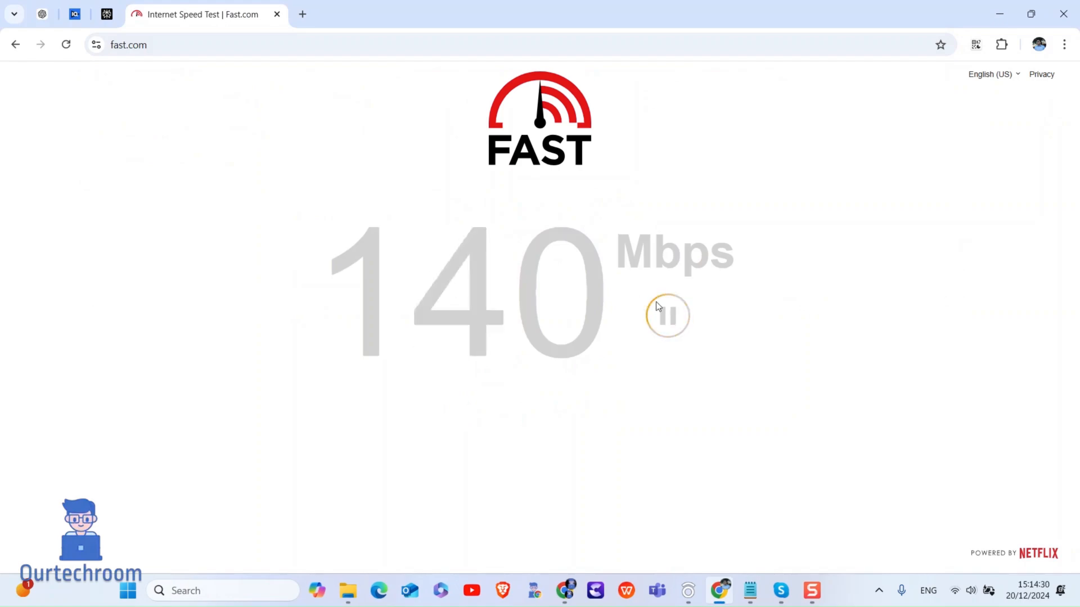
left_click(1063, 44)
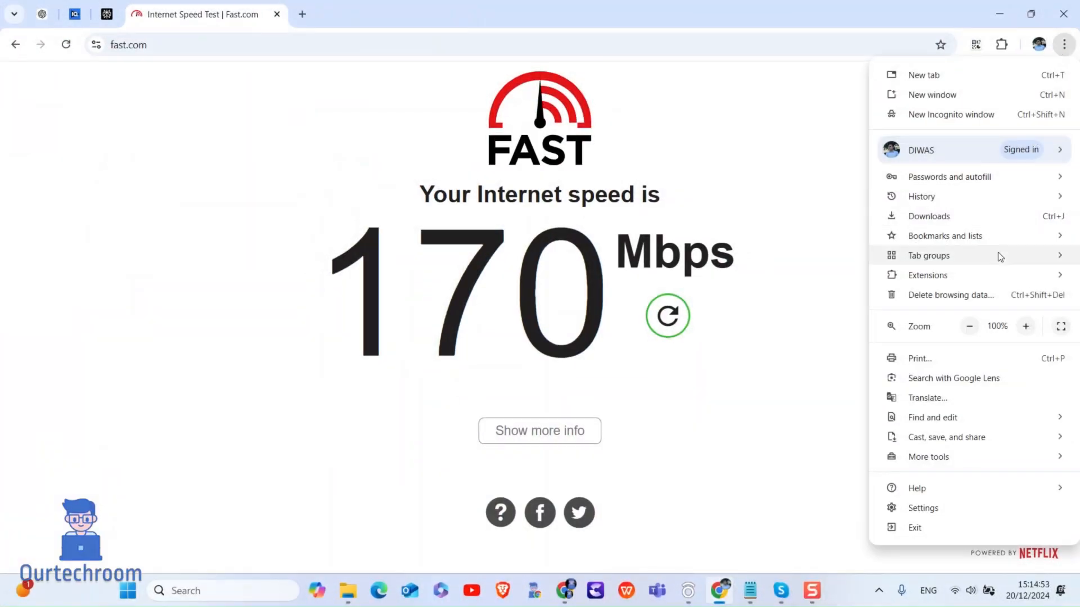
mouse_move(970, 295)
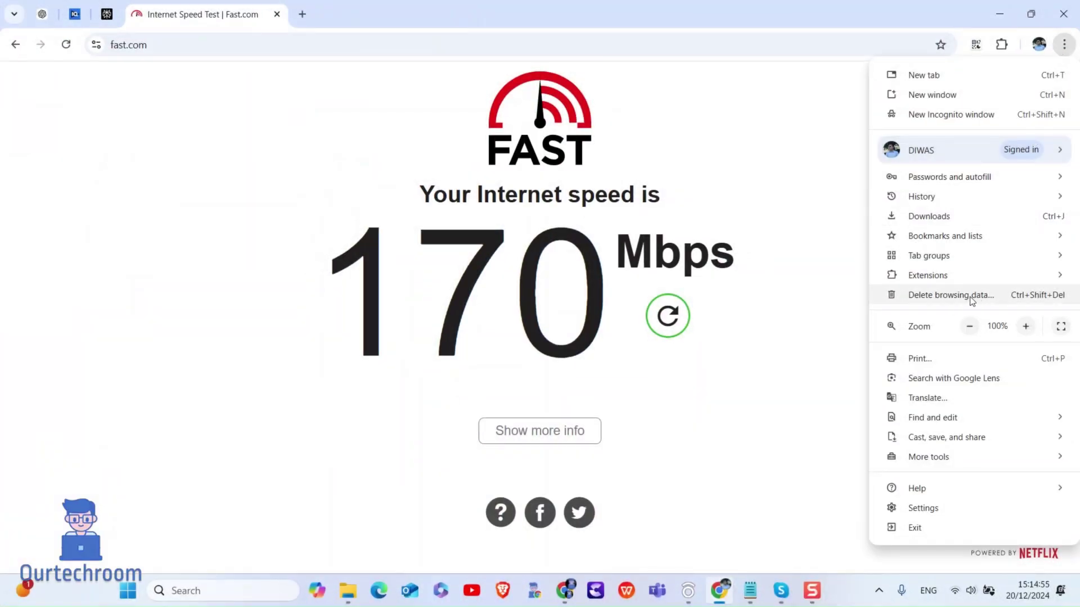
Delete all-time cookies and cached images and files, then start a new tab.
left_click(950, 295)
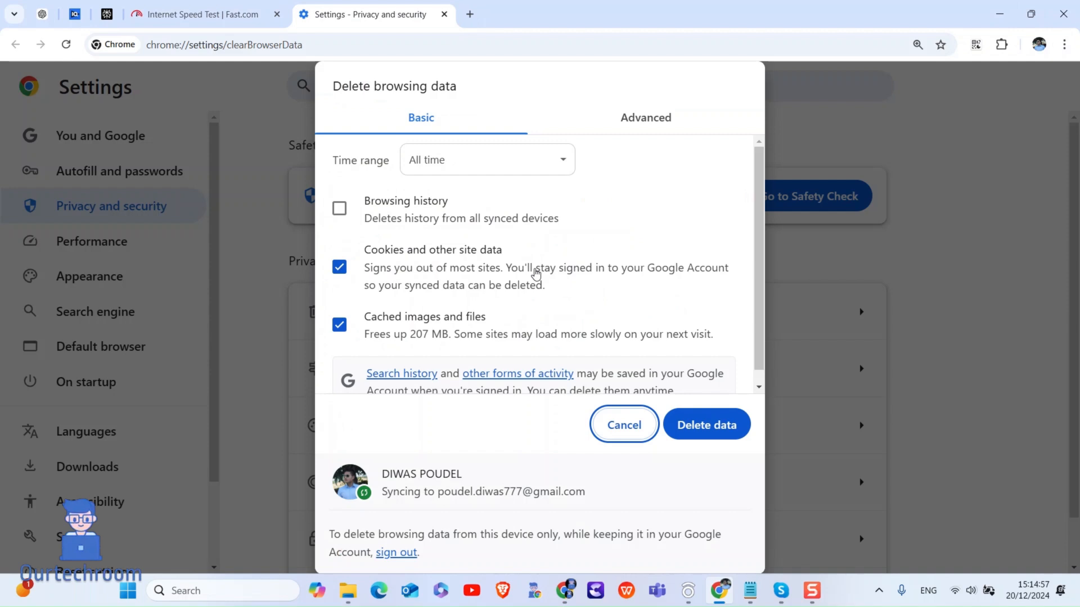
mouse_move(557, 185)
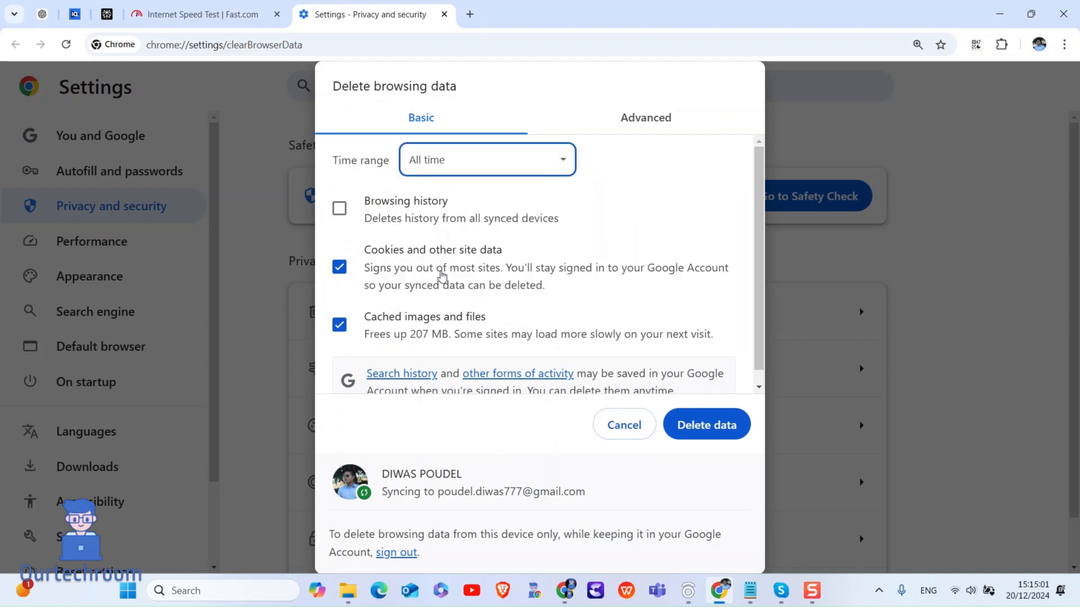
mouse_move(707, 426)
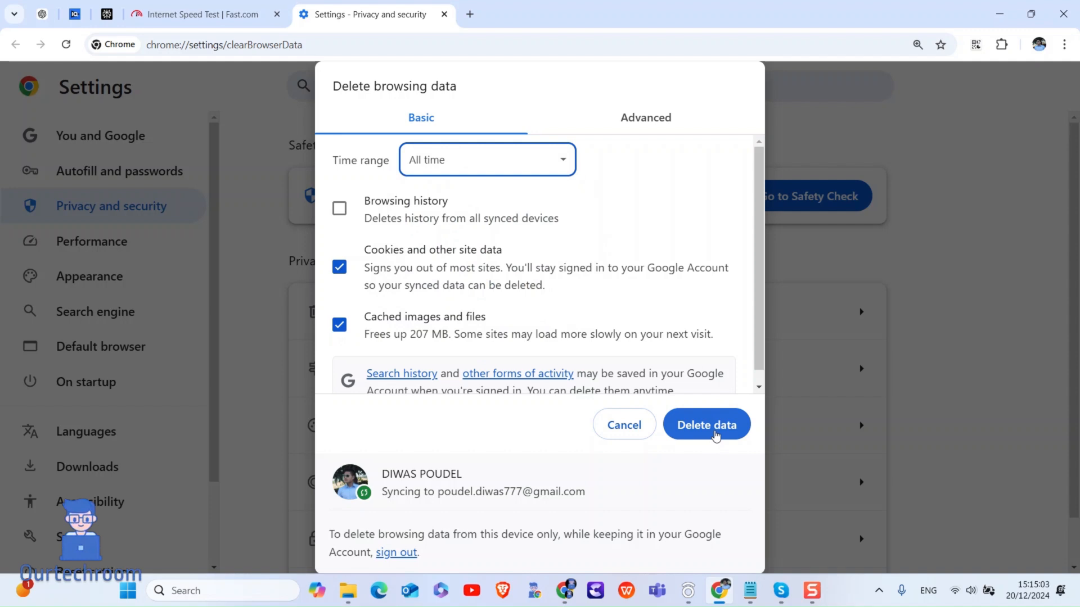
left_click(706, 424)
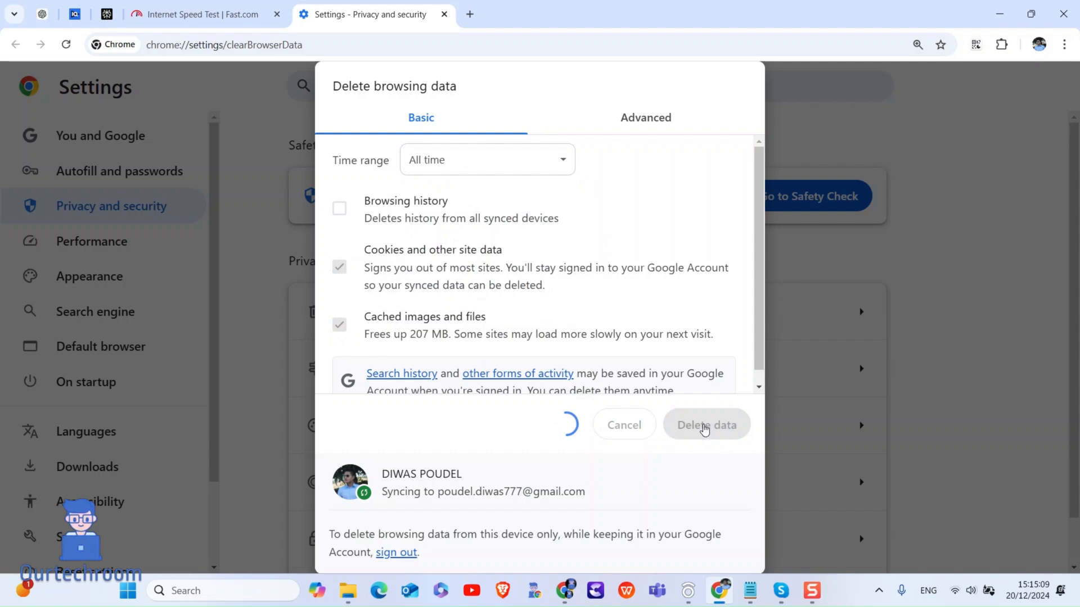
left_click(706, 424)
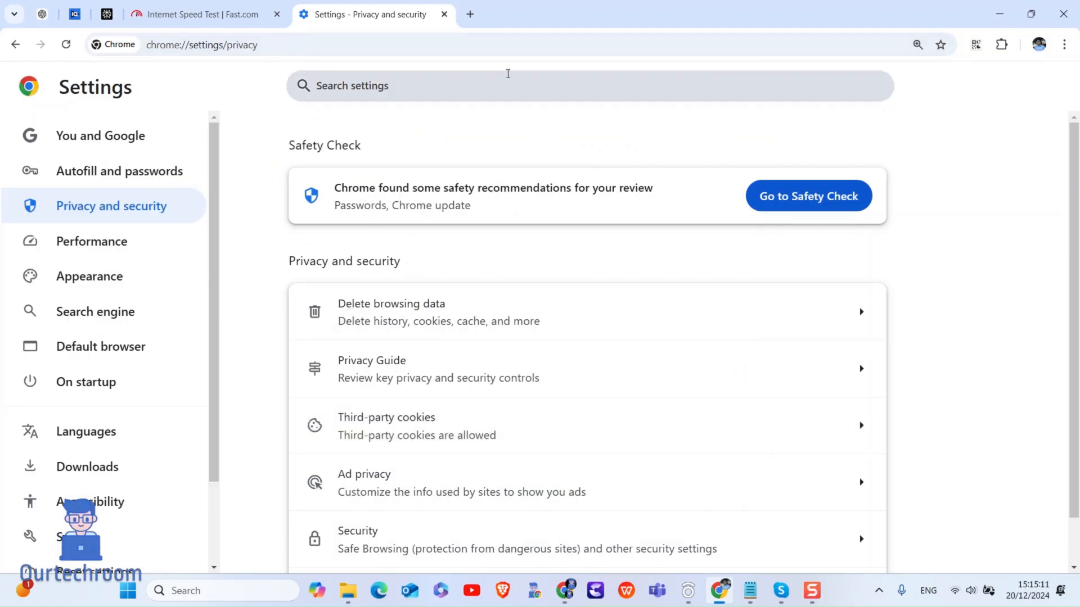
left_click(470, 14)
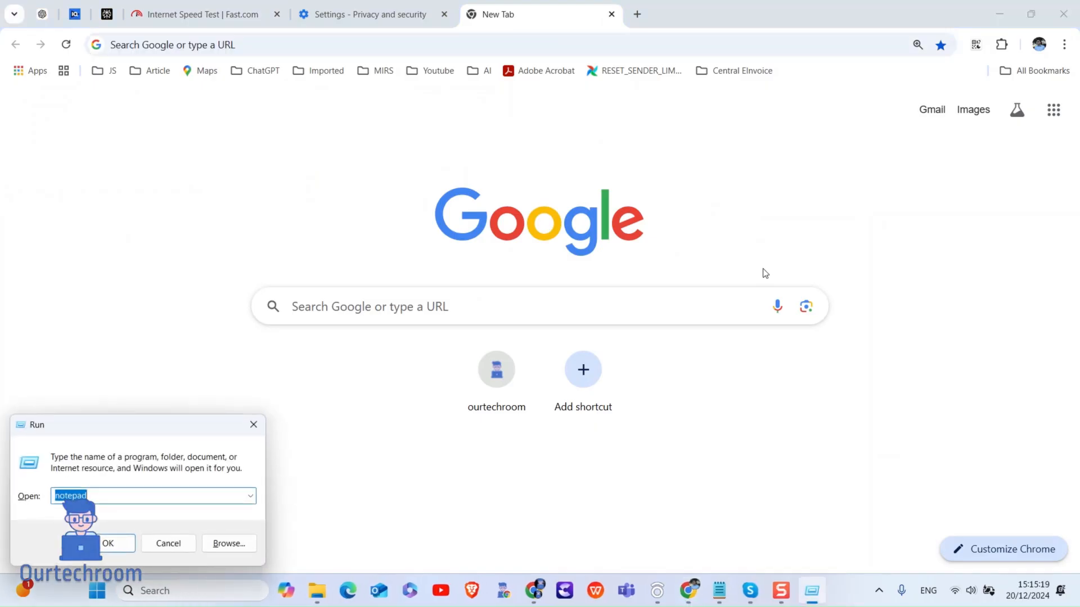
Run ipconfig /flushdns in Command Prompt to flush the DNS resolver cache.
left_click(108, 543)
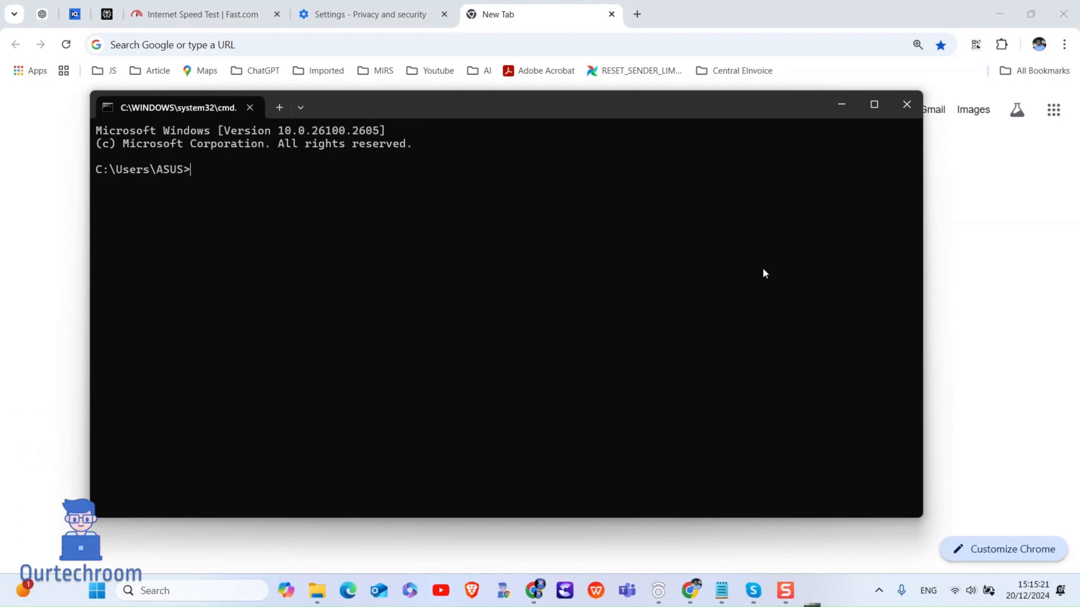
type("ipconfig /flushdns")
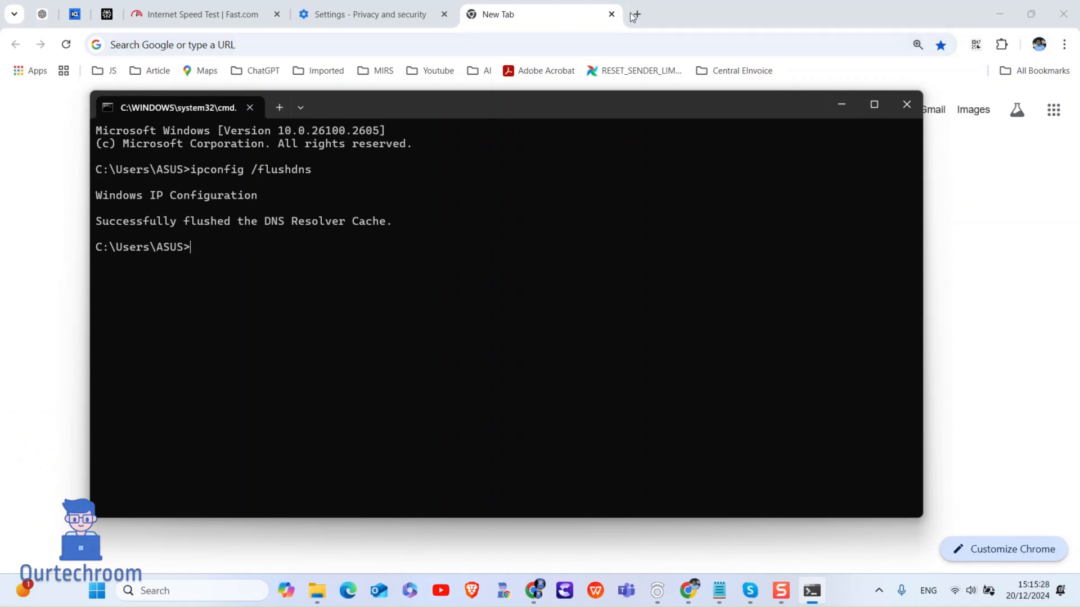
left_click(906, 103)
type("control")
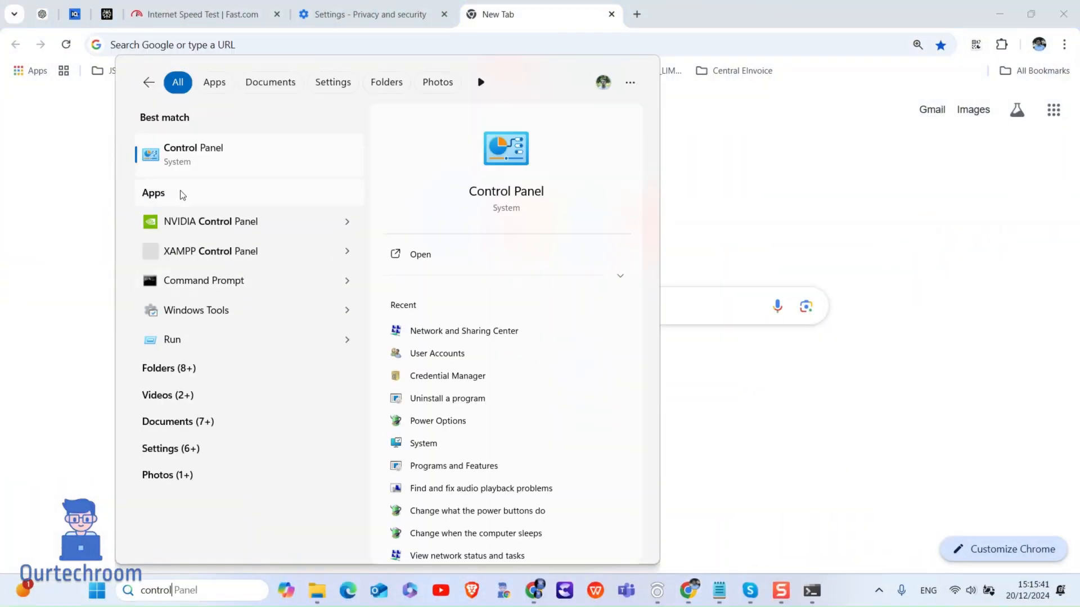
Reach the Network and Sharing Center via Control Panel's Network and Internet.
left_click(420, 254)
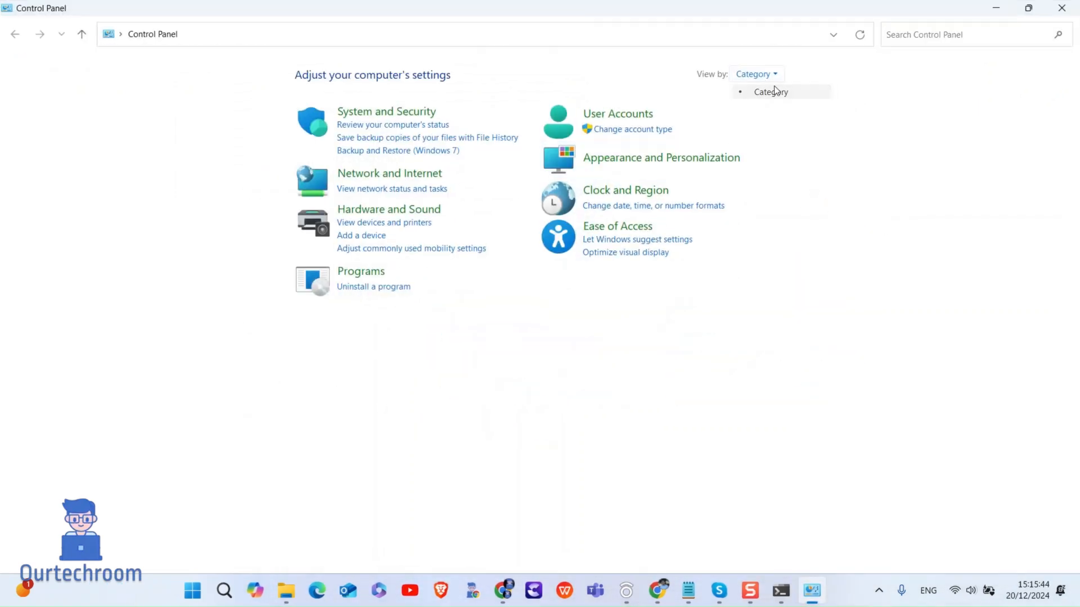
left_click(389, 173)
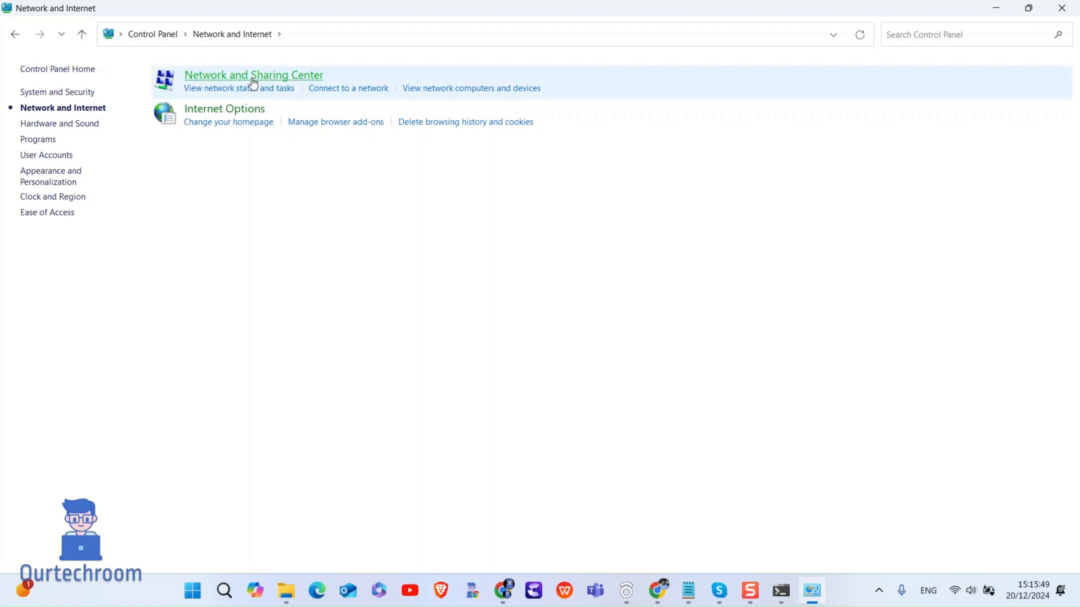
left_click(253, 74)
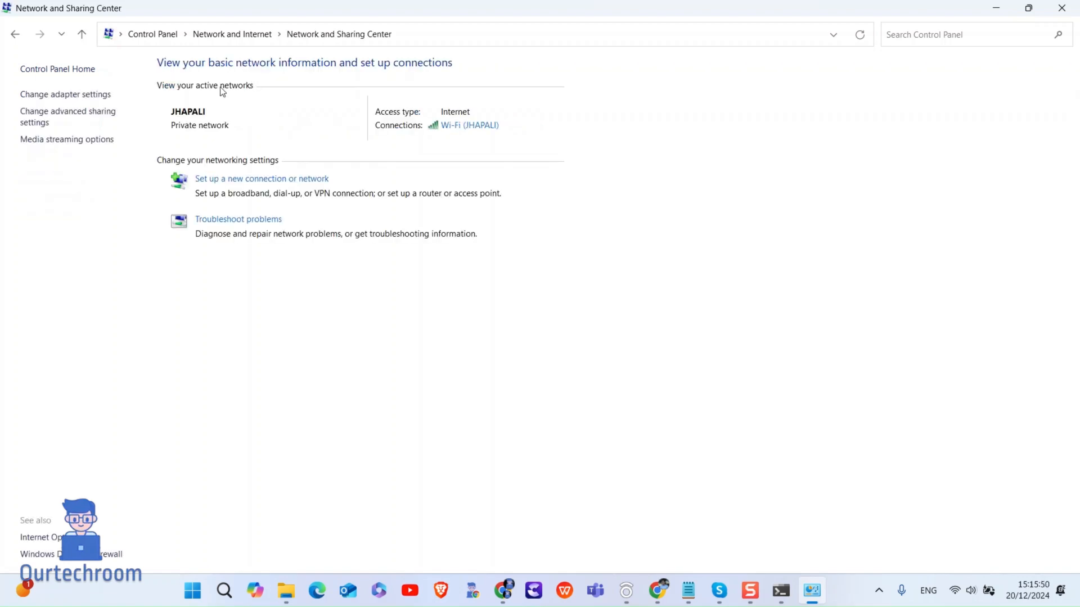
mouse_move(65, 94)
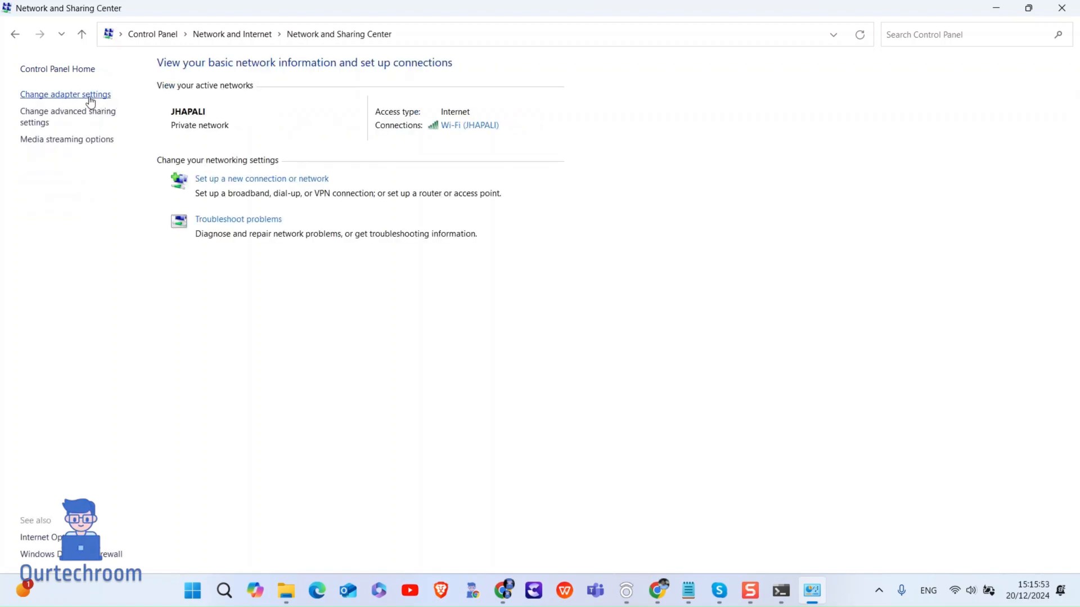
Set the Wi-Fi adapter's IPv4 DNS servers to 8.8.8.8 and 8.8.4.4 and confirm.
left_click(65, 95)
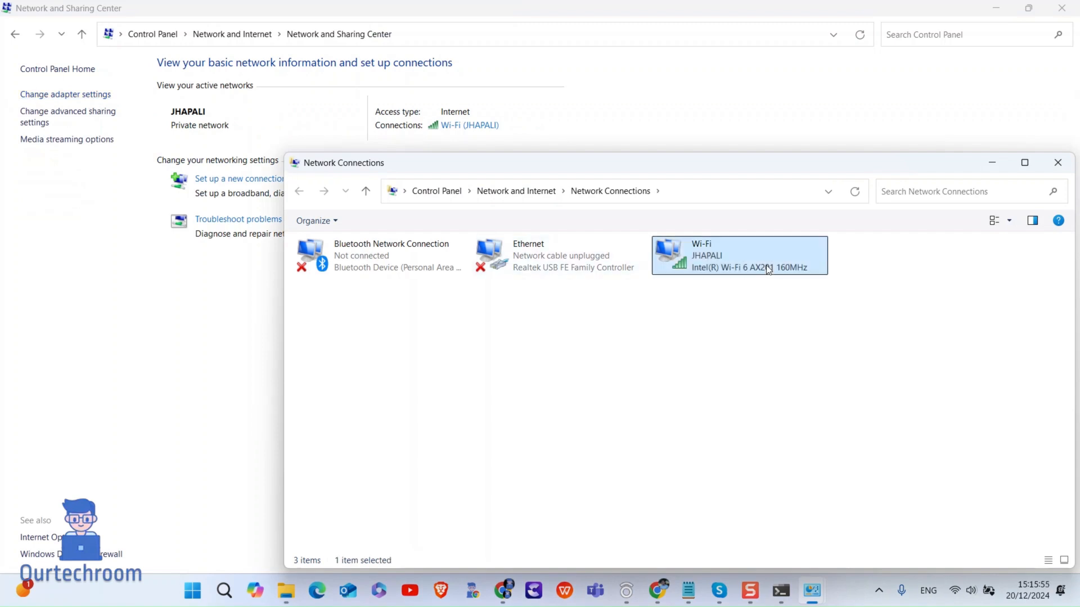
double_click(739, 256)
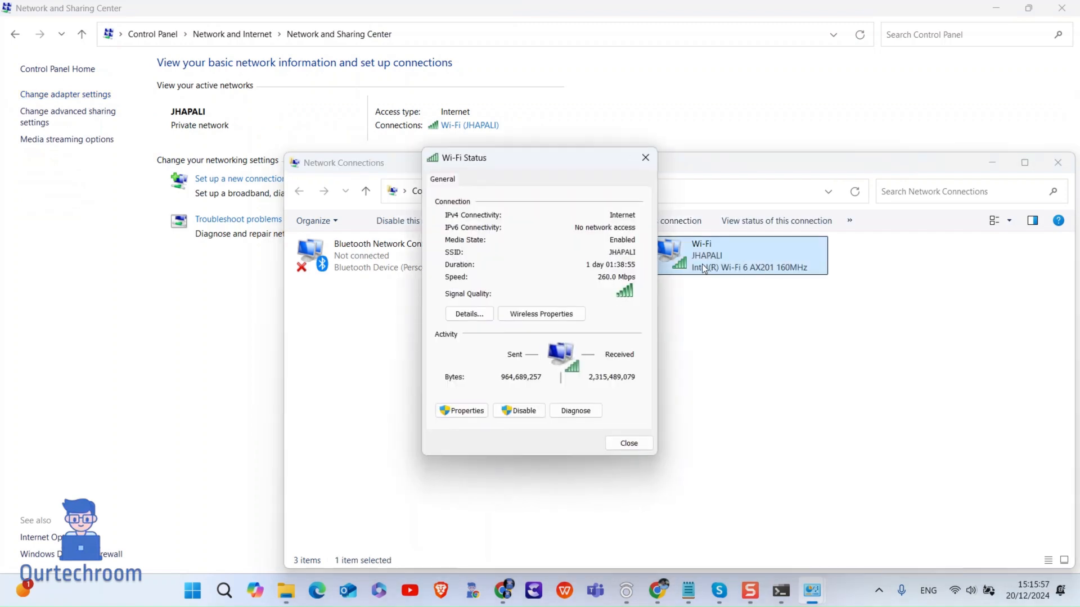
mouse_move(461, 410)
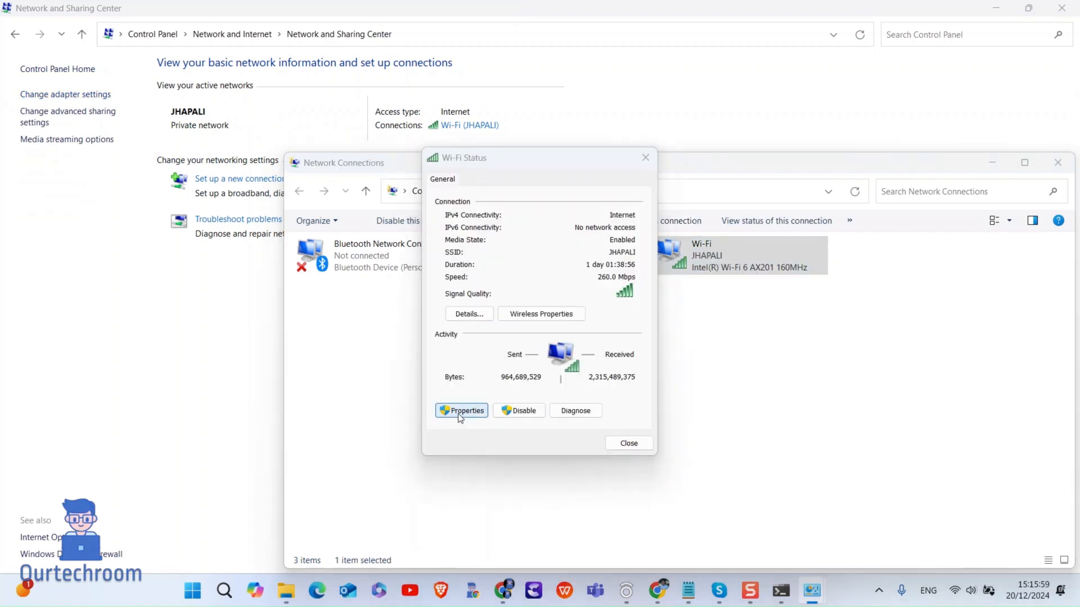
left_click(462, 411)
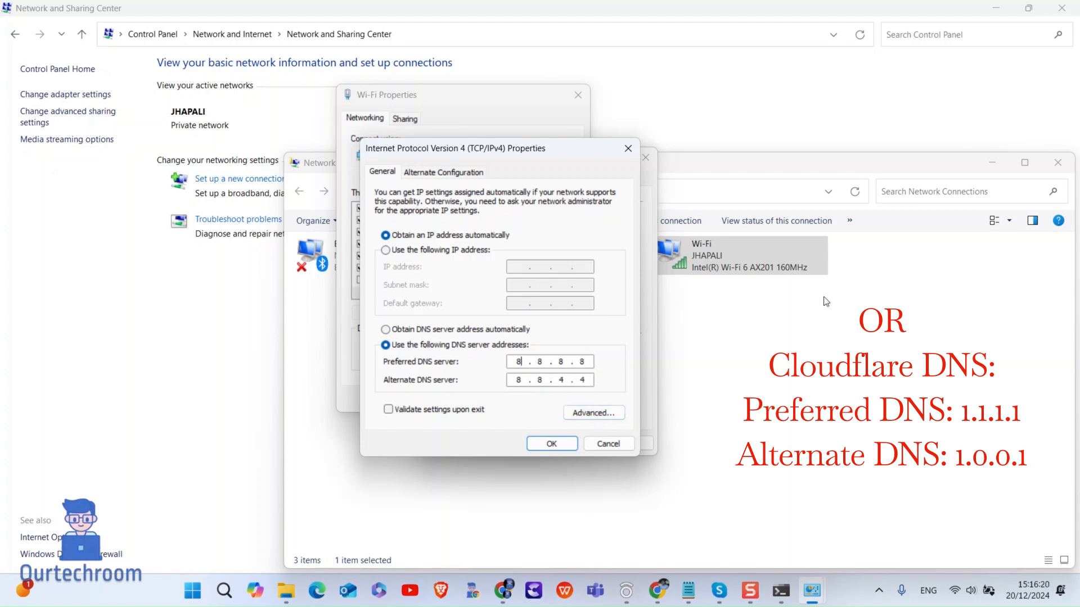
left_click(551, 443)
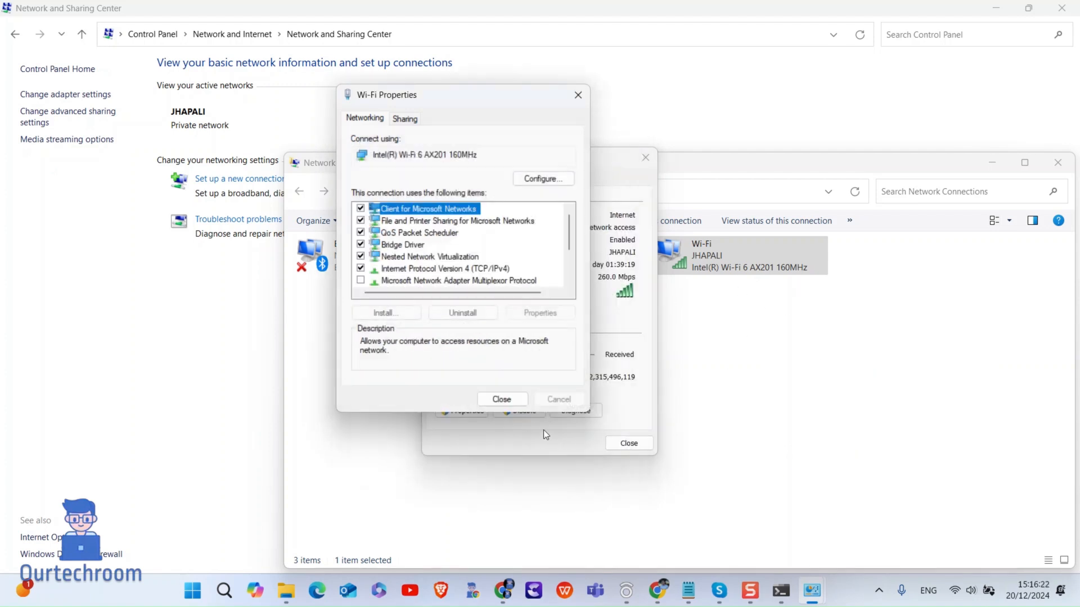
left_click(502, 398)
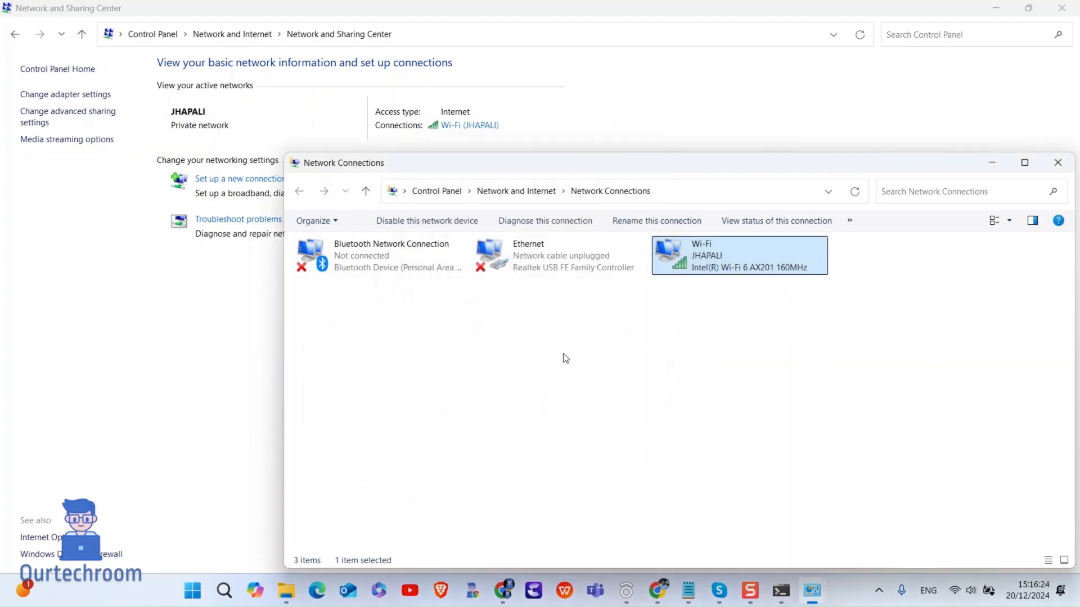